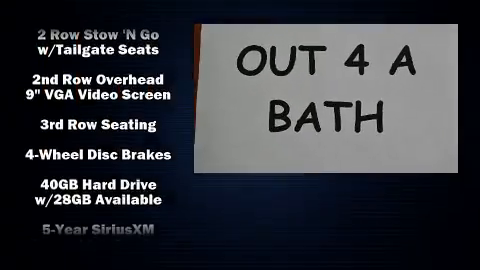
scroll(up, 3)
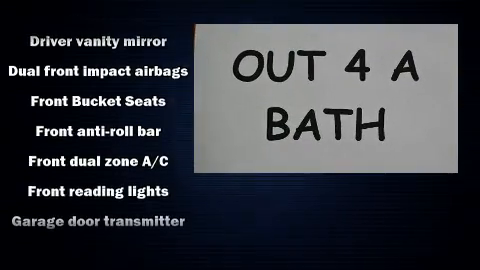
scroll(down, 3)
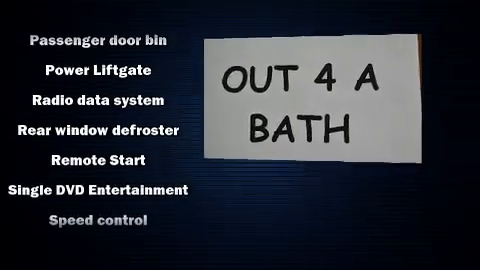
scroll(down, 3)
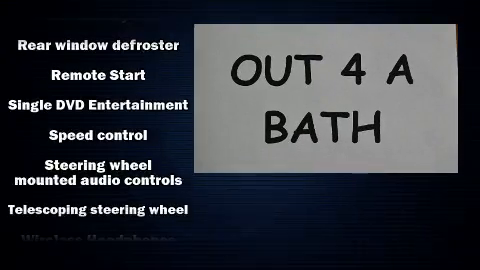